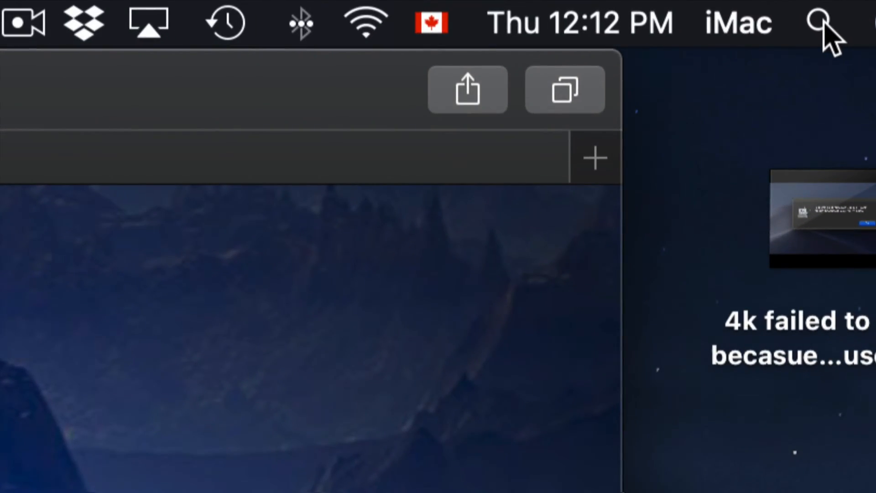
Step: Search Spotlight for 'disk' and launch Disk Utility from the results
type("disk")
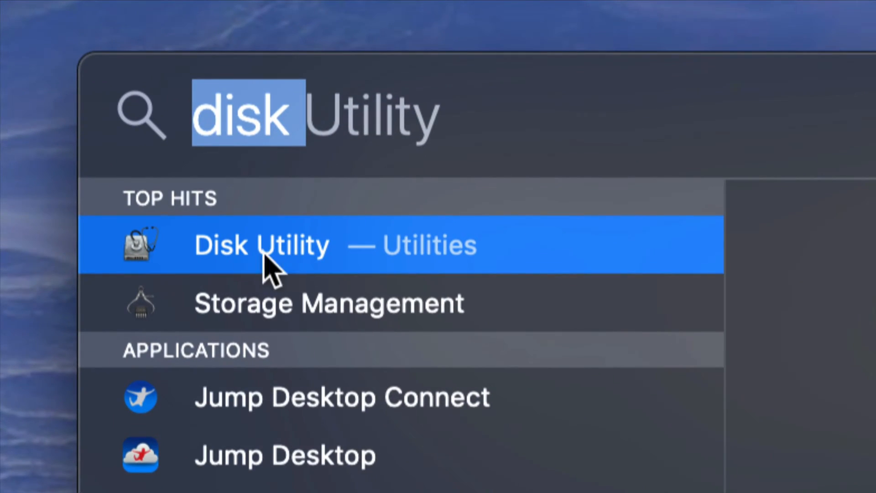
left_click(260, 244)
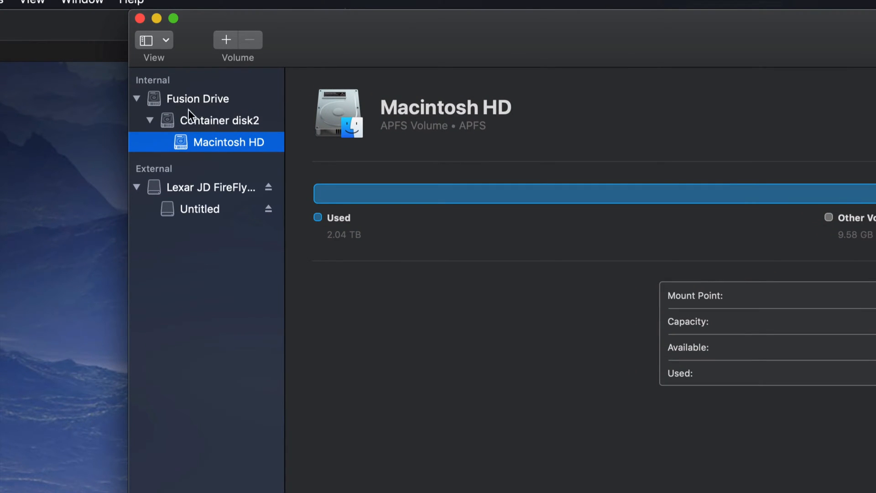
Step: Collapse Fusion Drive, then select and expand Lexar JD FireFly Media to show its Untitled volume
left_click(137, 99)
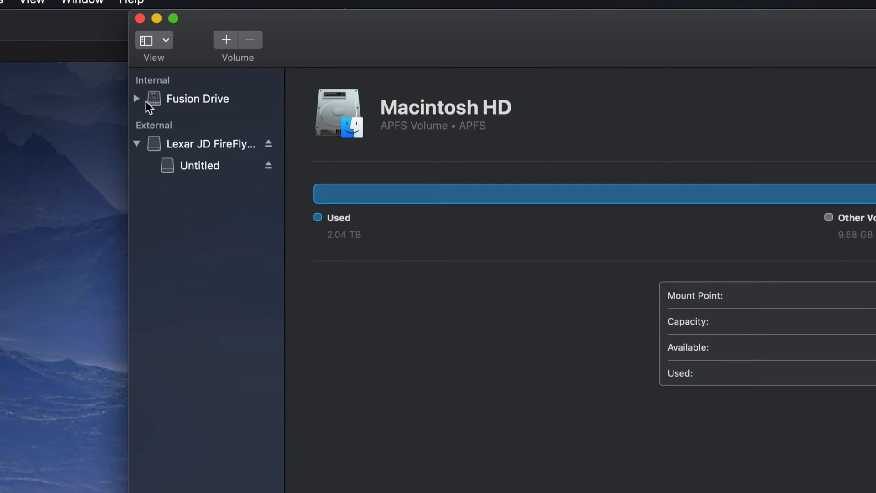
left_click(136, 143)
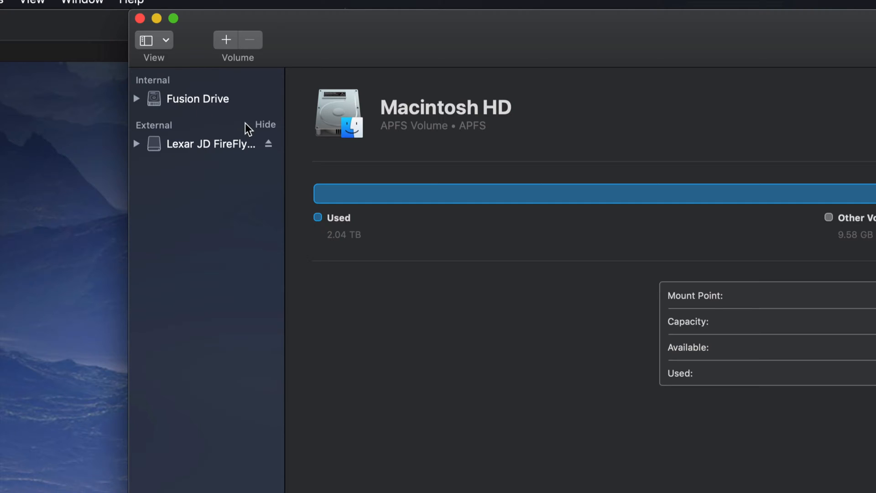
mouse_move(199, 109)
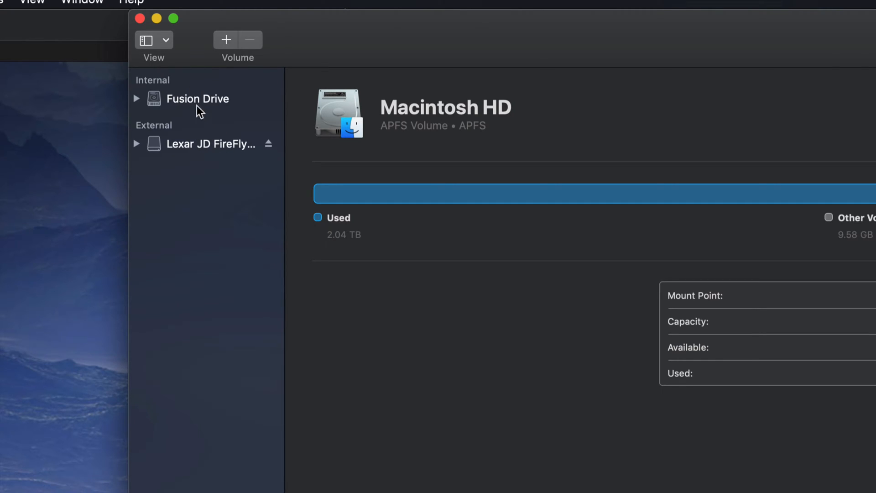
mouse_move(170, 93)
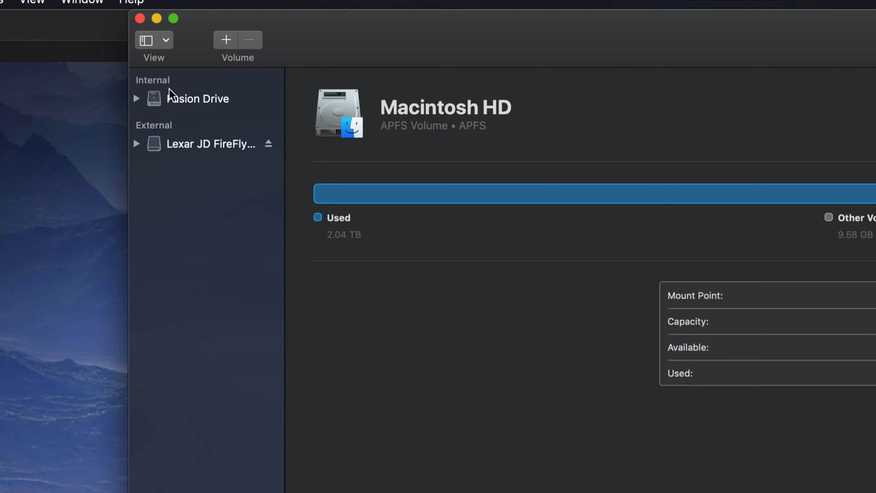
mouse_move(202, 152)
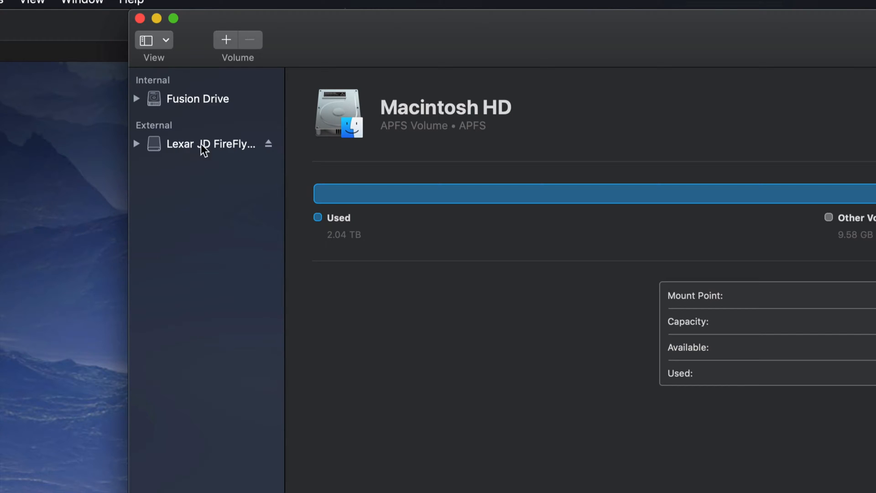
left_click(211, 144)
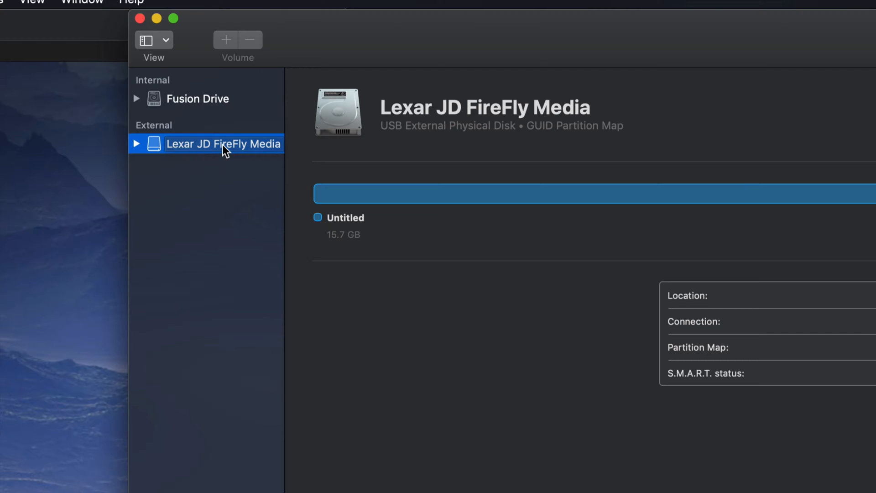
left_click(136, 144)
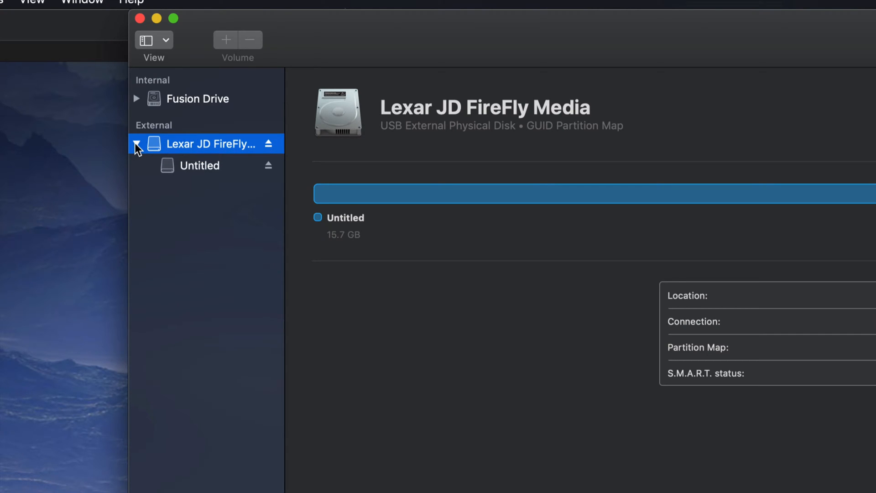
left_click(199, 166)
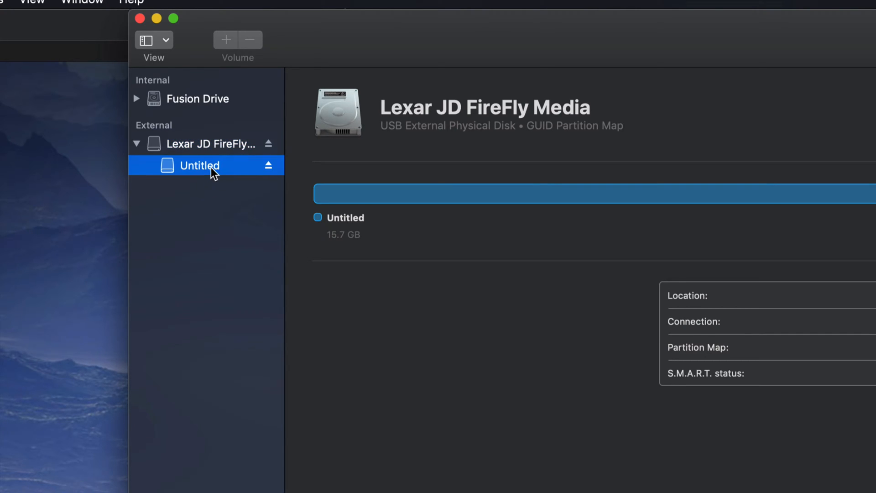
mouse_move(222, 169)
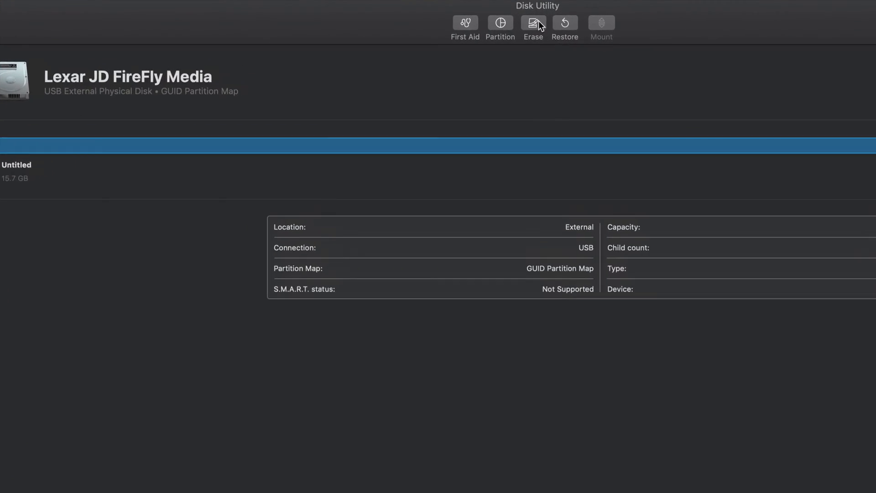
Step: Erase the Lexar USB drive as ExFAT with a Master Boot Record scheme
left_click(533, 22)
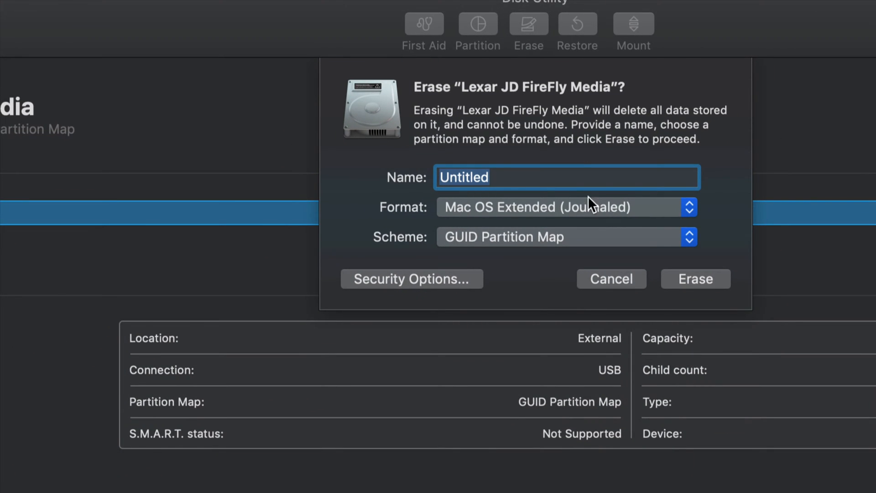
mouse_move(640, 220)
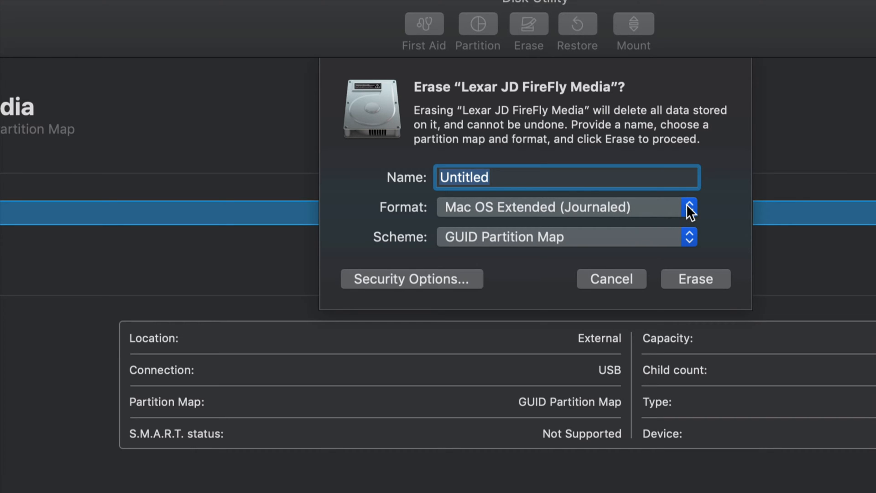
left_click(689, 207)
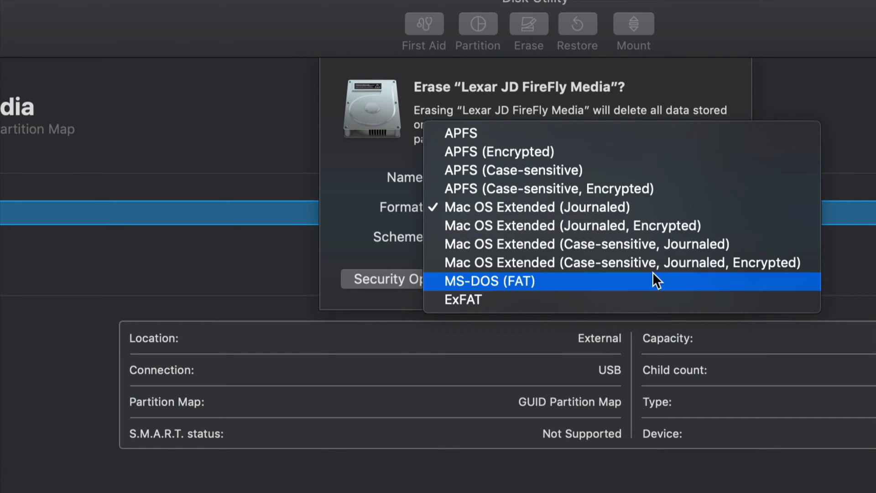
left_click(463, 300)
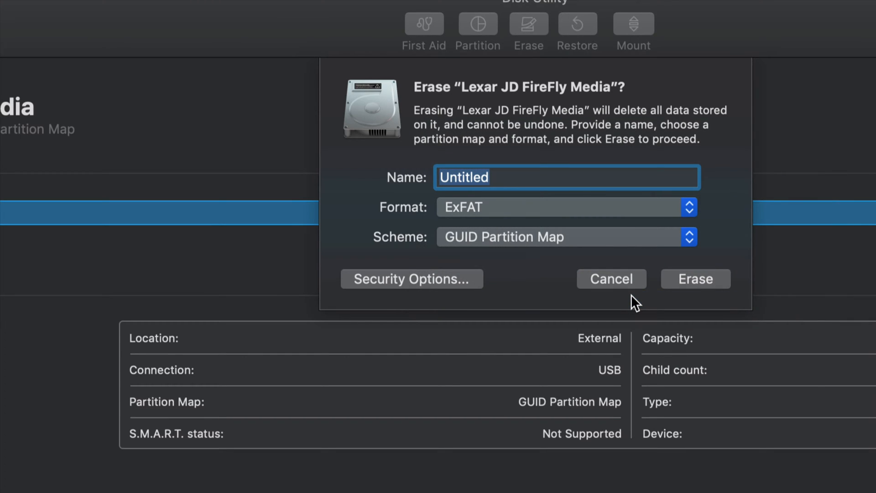
mouse_move(481, 248)
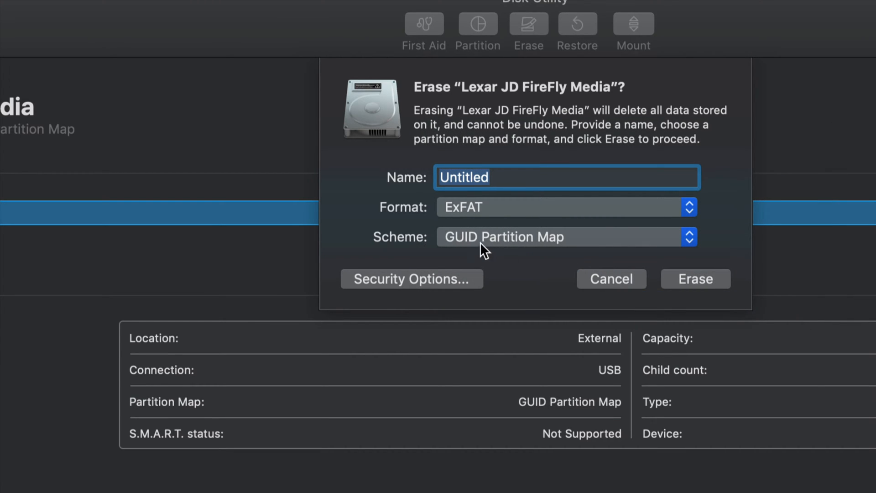
mouse_move(496, 252)
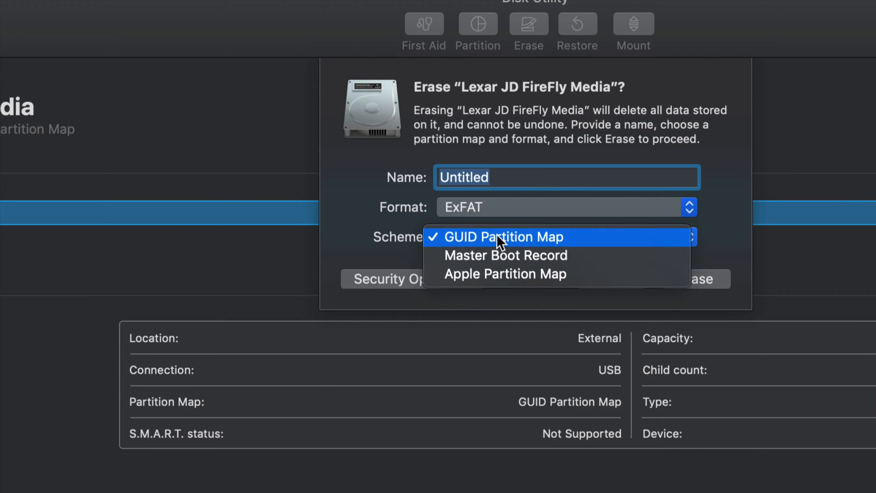
mouse_move(482, 264)
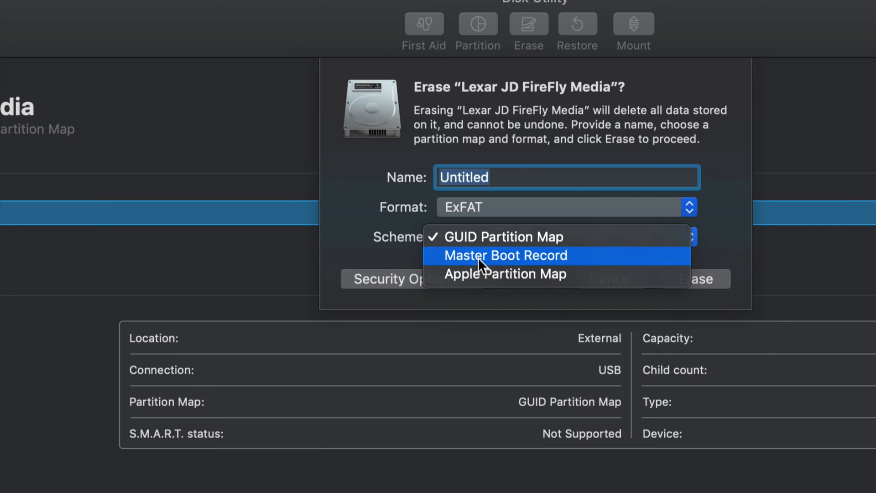
left_click(505, 255)
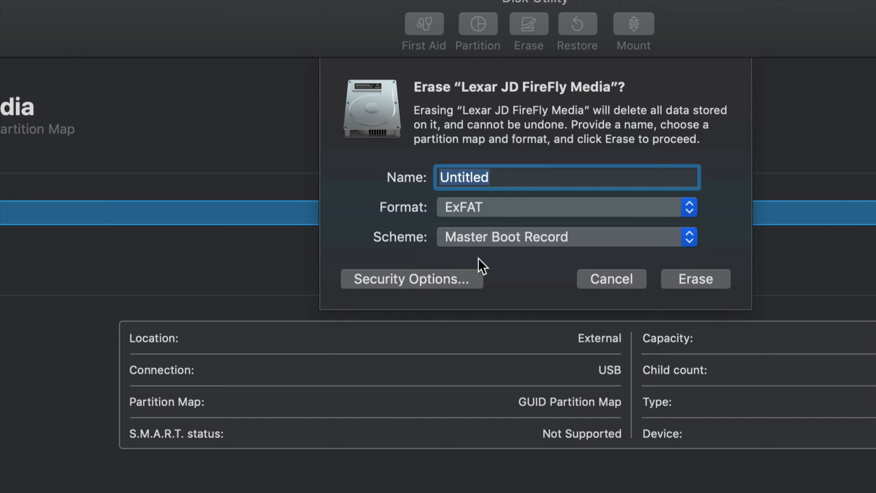
mouse_move(696, 287)
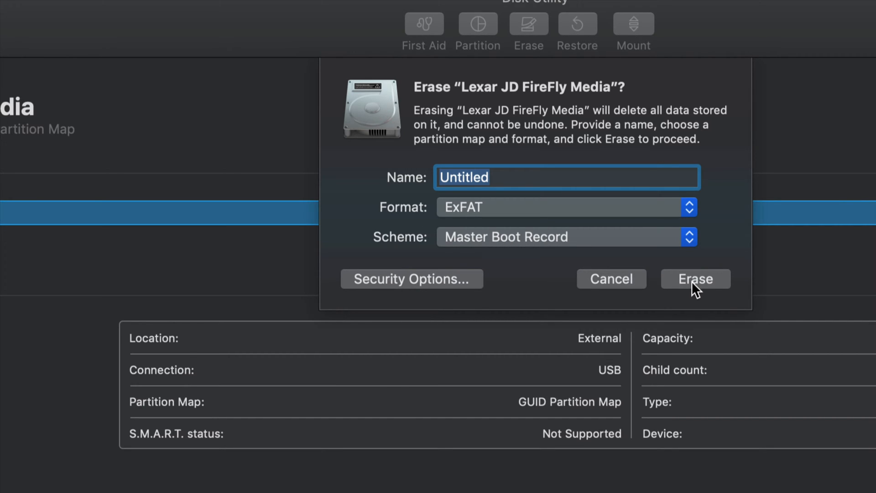
left_click(695, 279)
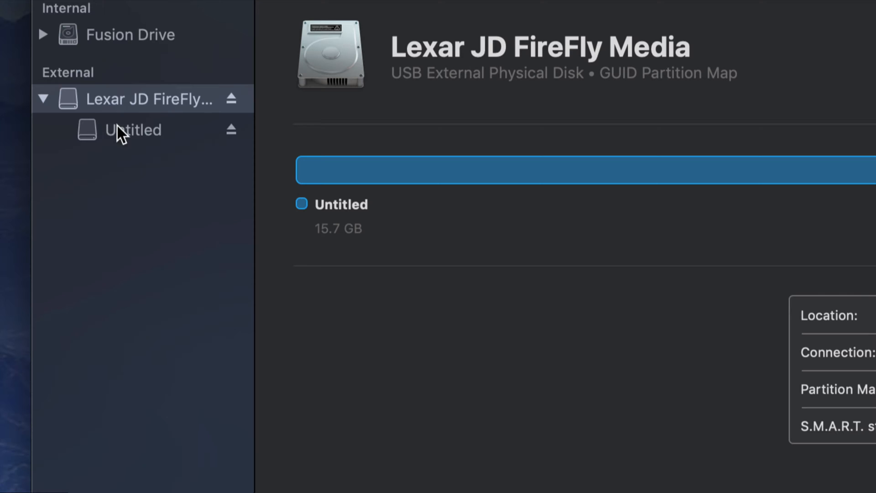
mouse_move(120, 44)
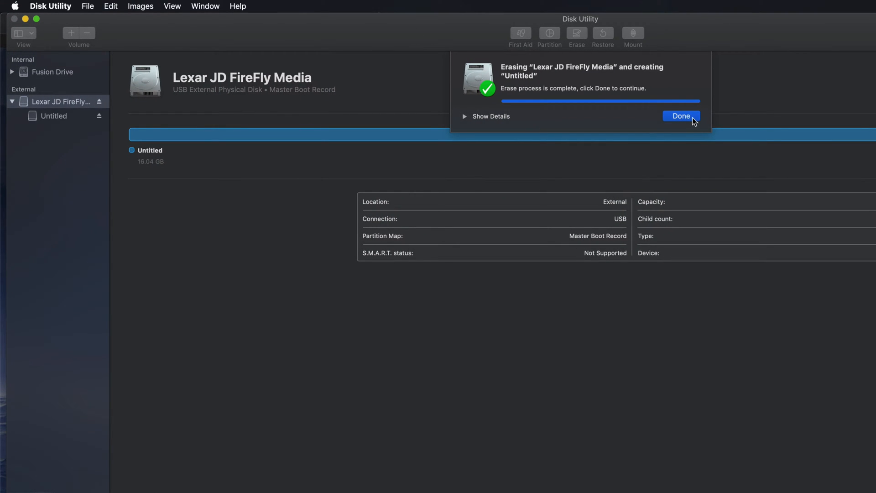
left_click(681, 116)
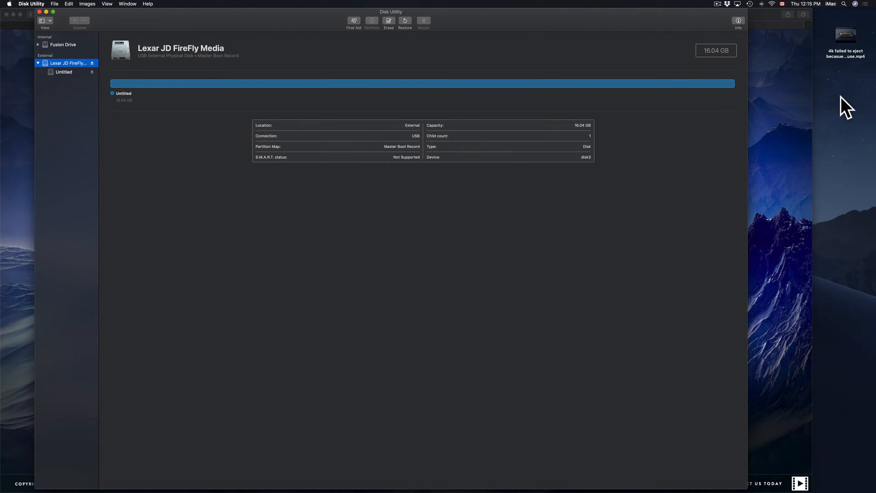
mouse_move(855, 95)
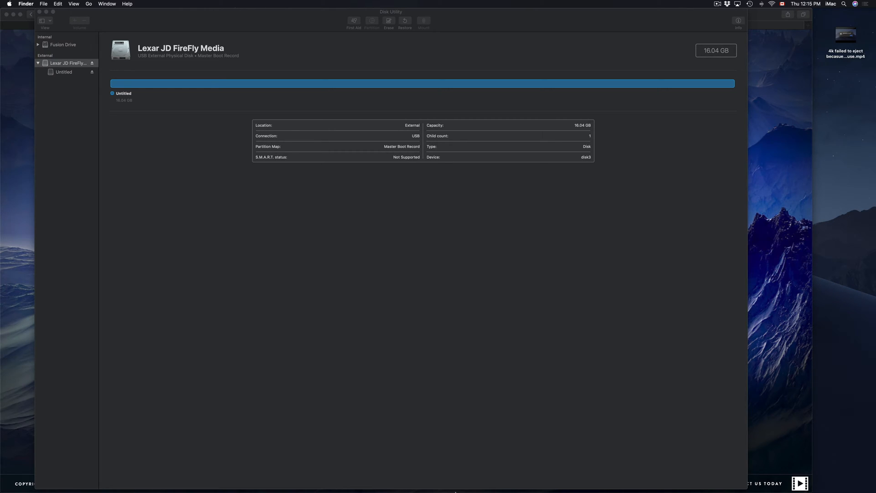
mouse_move(62, 491)
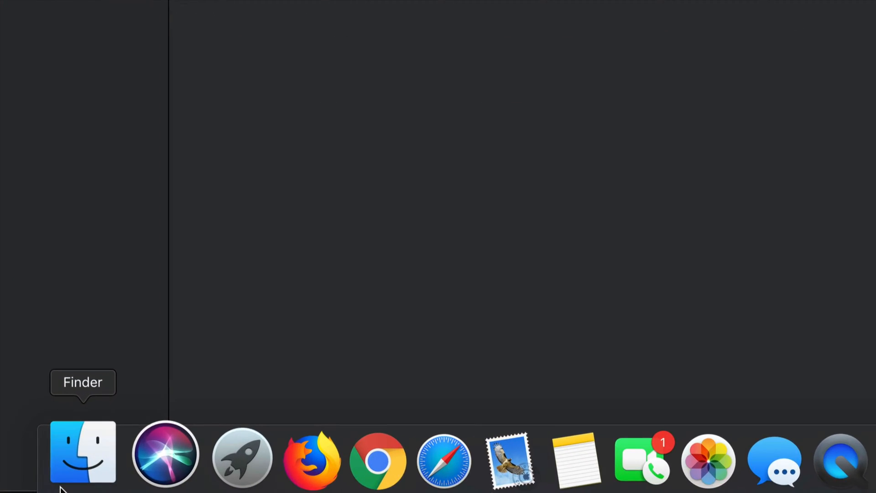
left_click(81, 452)
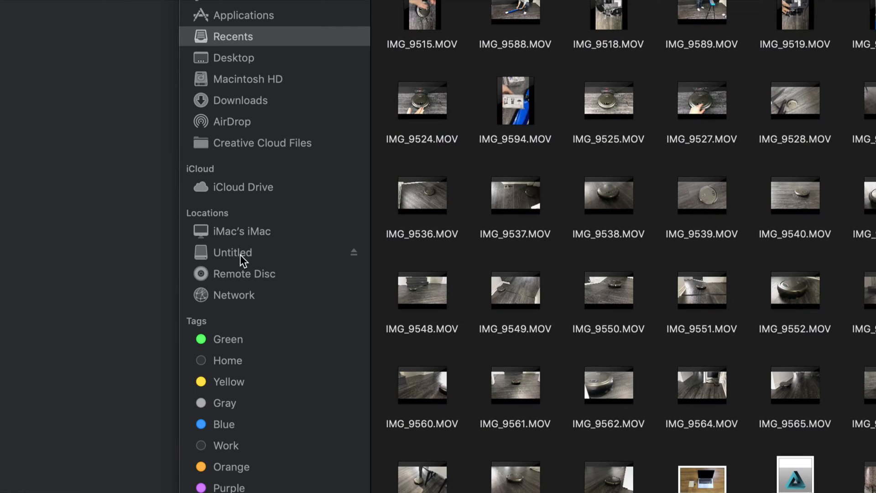
mouse_move(239, 269)
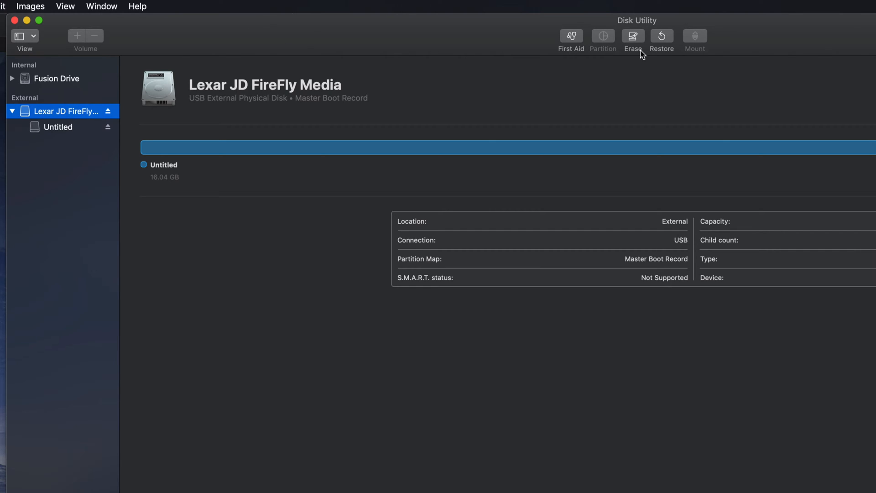
mouse_move(640, 42)
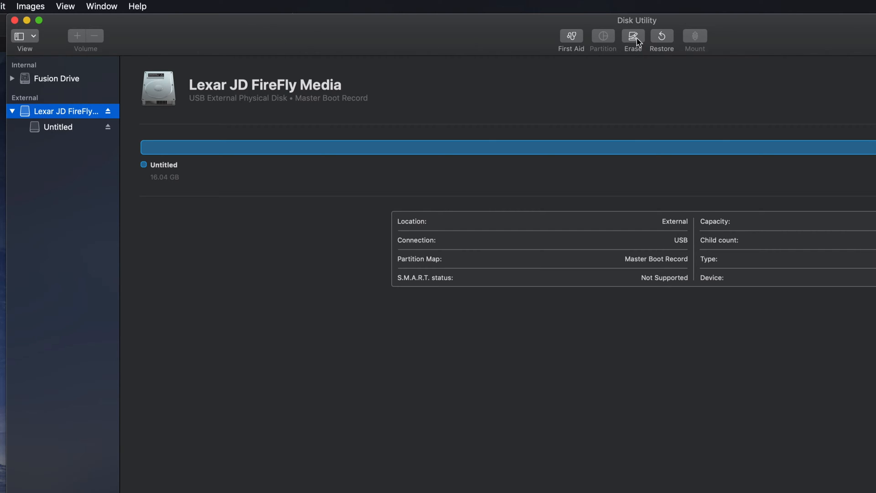
Step: Set up a new Lexar drive erase with MS-DOS (FAT) format and Master Boot Record scheme
left_click(632, 36)
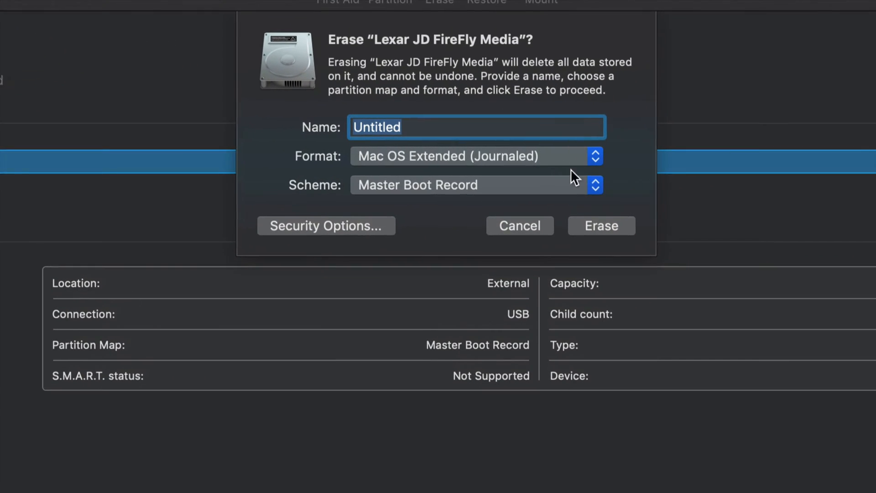
left_click(595, 156)
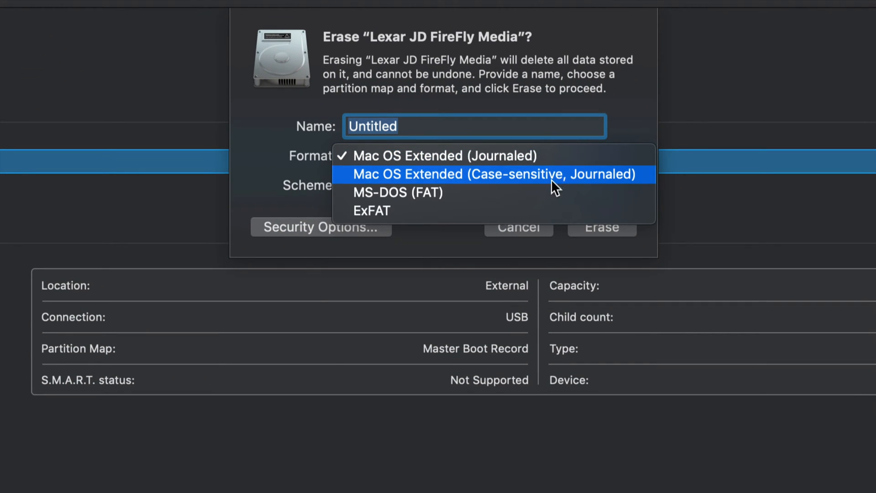
left_click(397, 192)
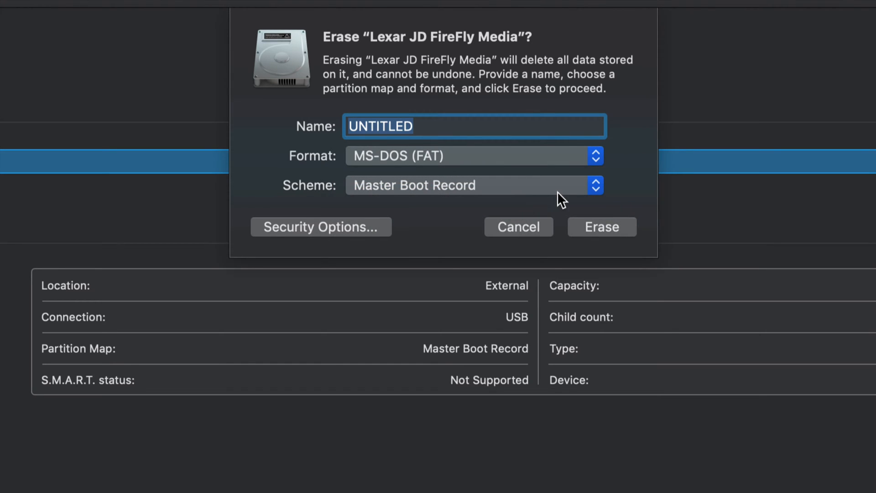
left_click(595, 185)
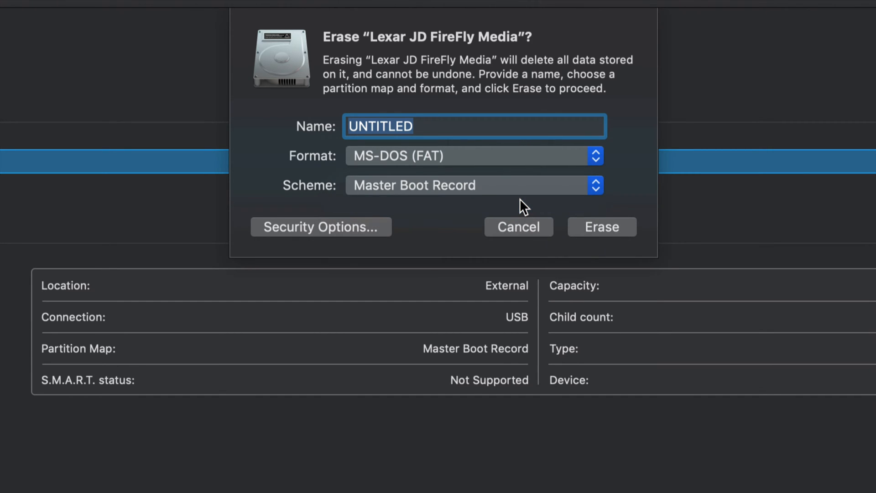
mouse_move(441, 195)
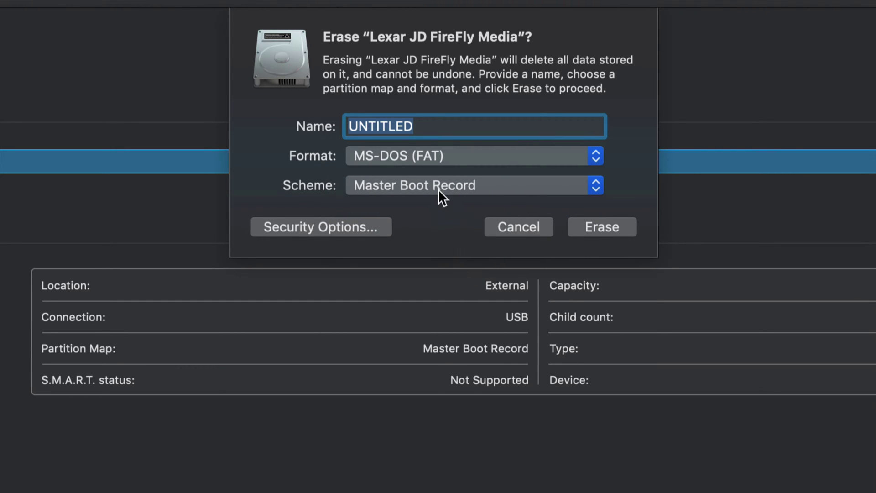
mouse_move(412, 174)
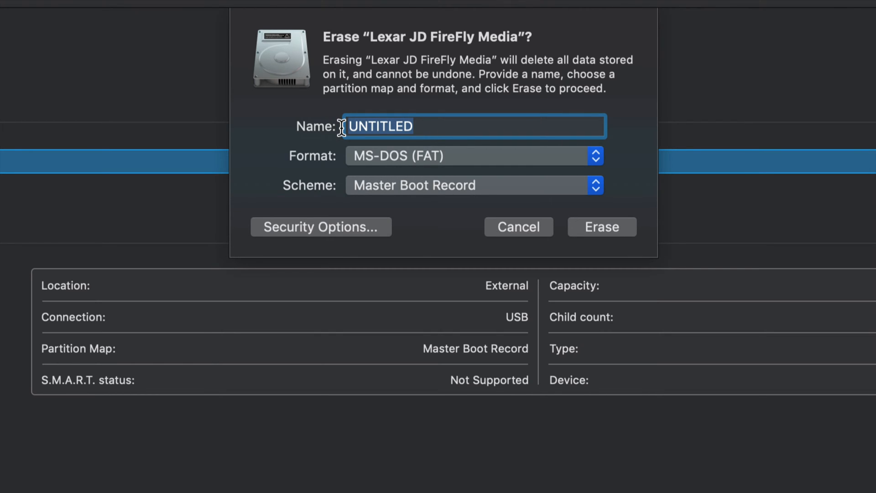
Step: Name the volume MOVIES, run the erase, and dismiss the completion notice
type("TE")
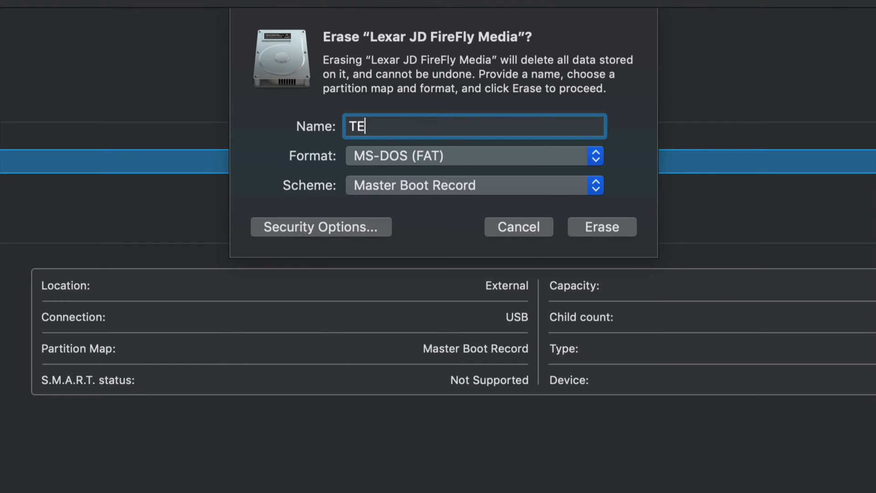
type("ST")
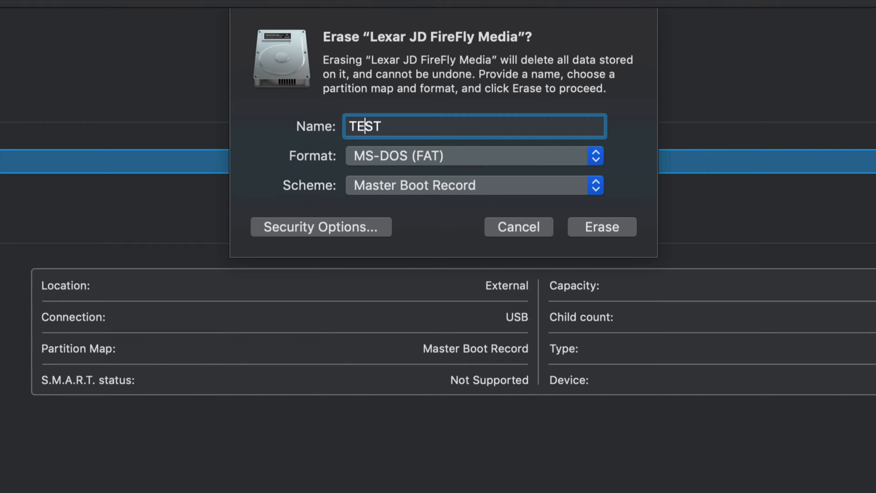
type("HA")
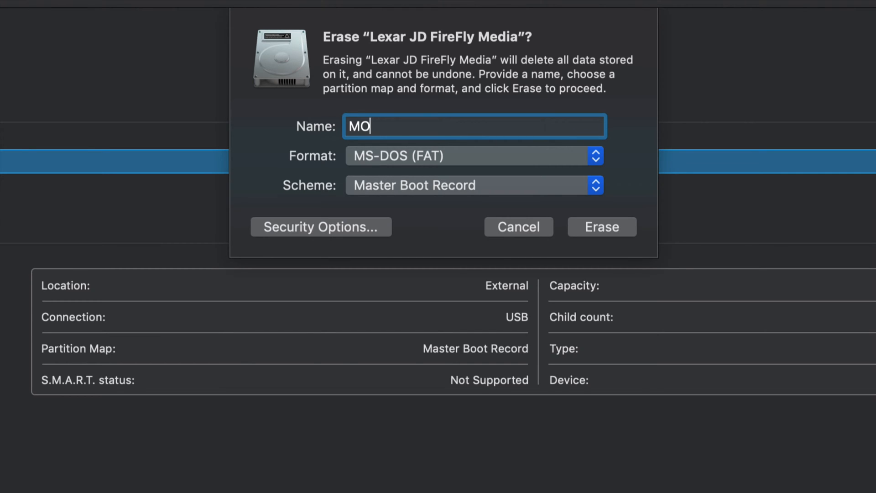
type("VIES")
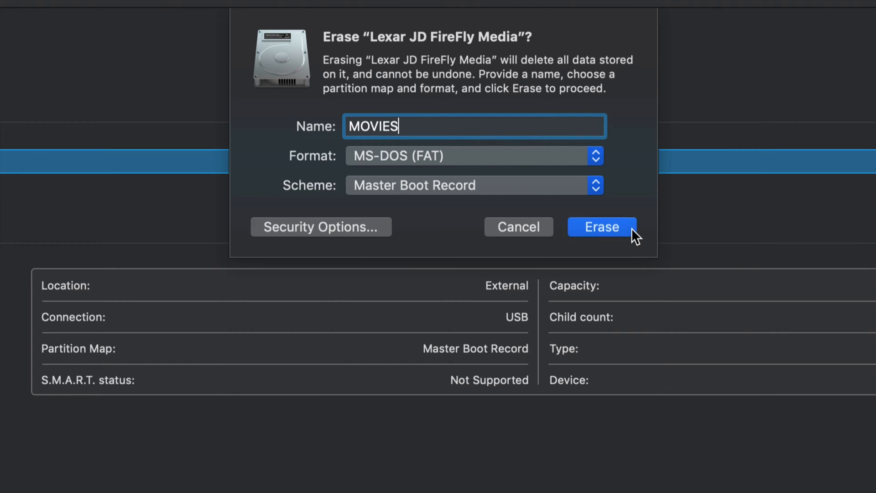
left_click(602, 227)
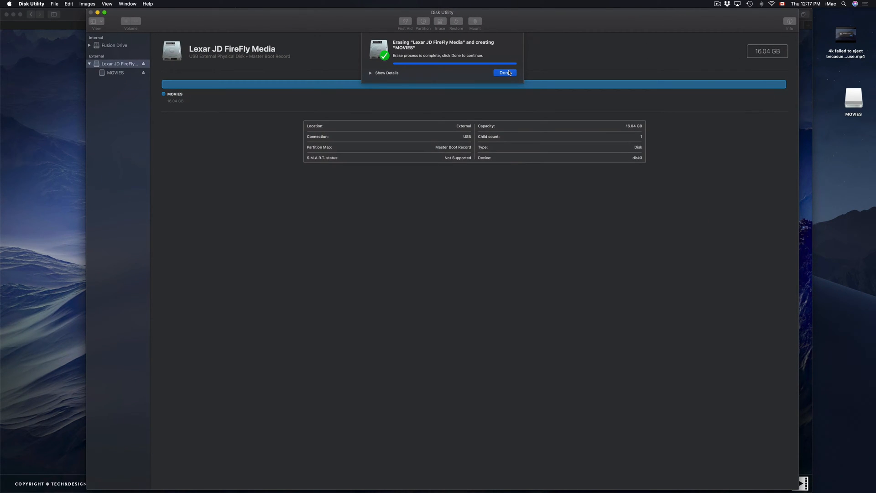
left_click(505, 72)
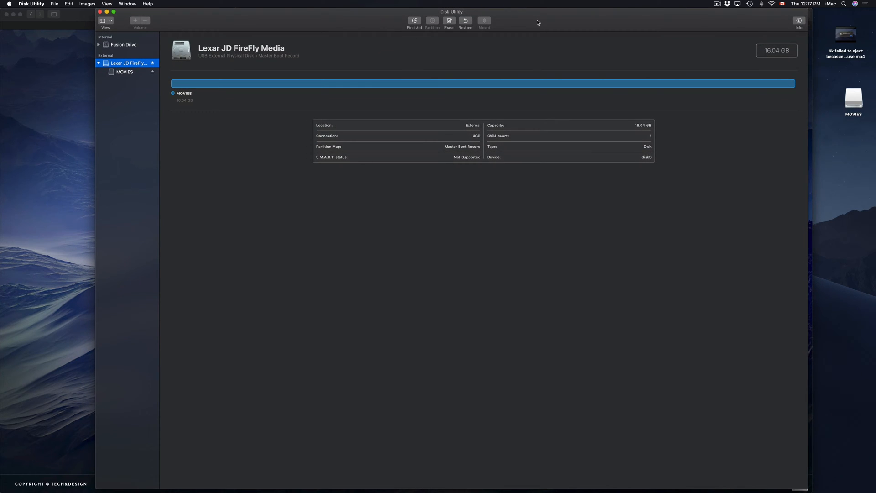
mouse_move(872, 127)
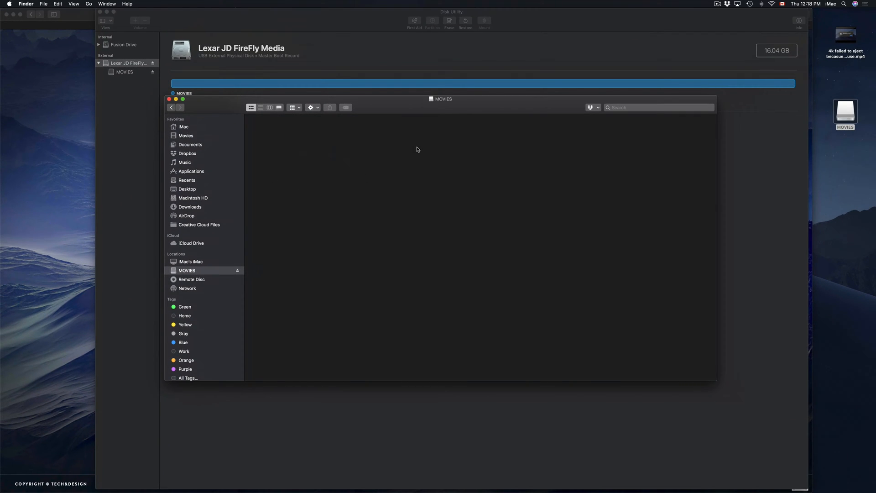
Step: Drag the 4k failed to eject .mp4 from the desktop into the MOVIES window, then copy it
left_click_drag(441, 99, 418, 108)
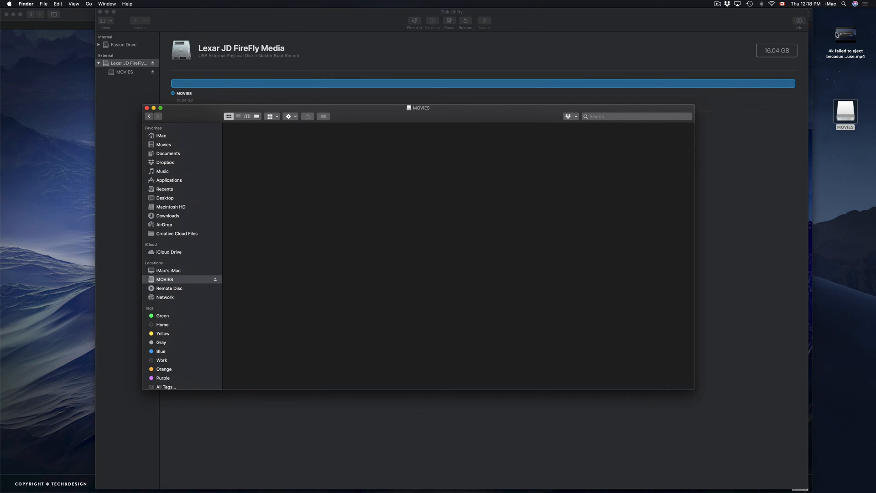
left_click_drag(845, 35, 261, 148)
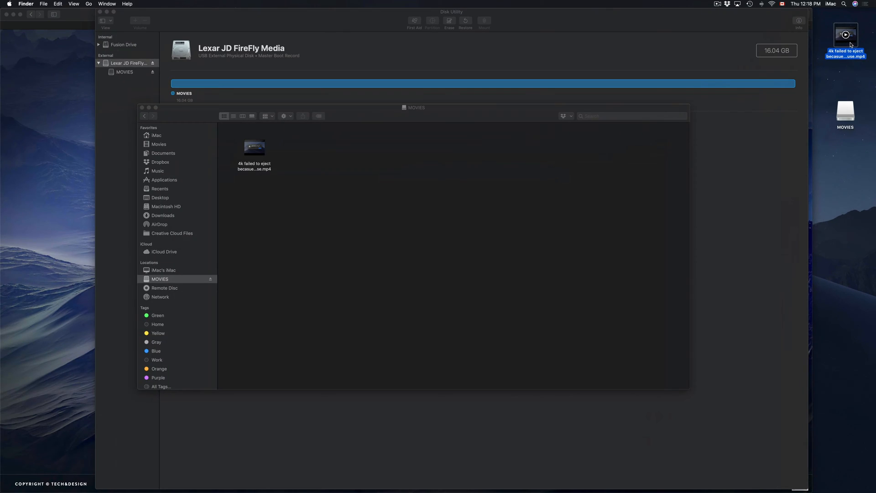
right_click(845, 33)
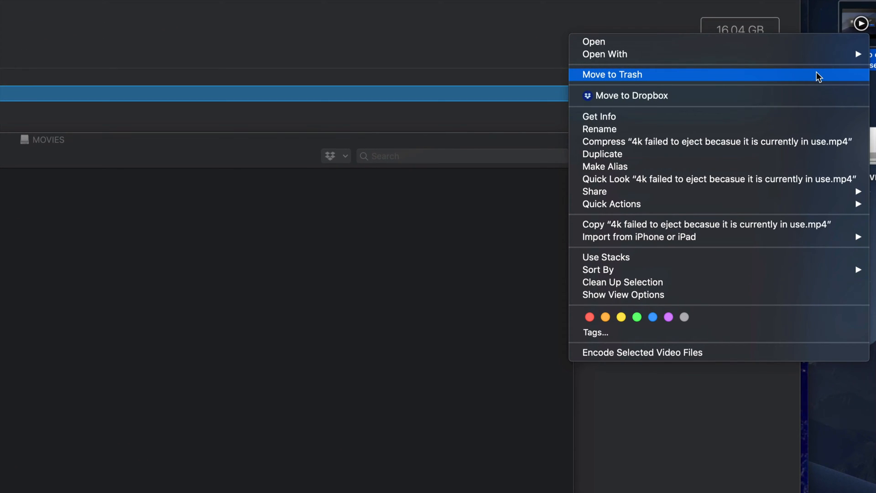
mouse_move(649, 230)
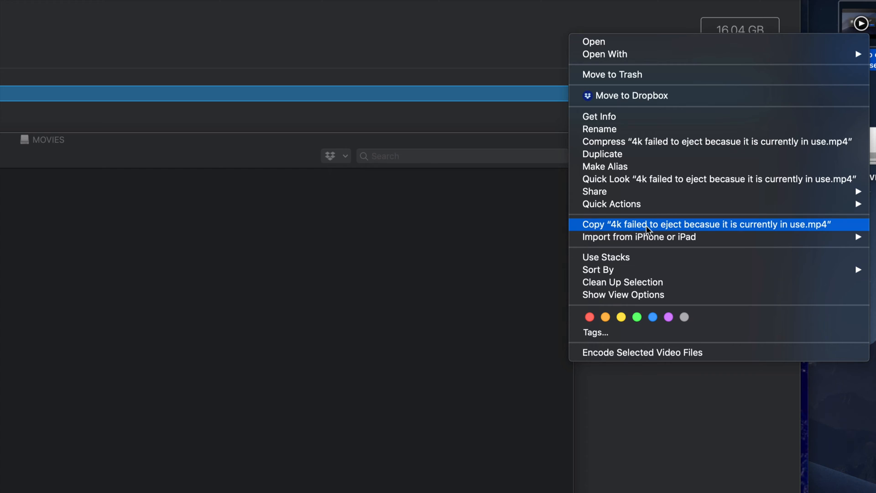
left_click(652, 224)
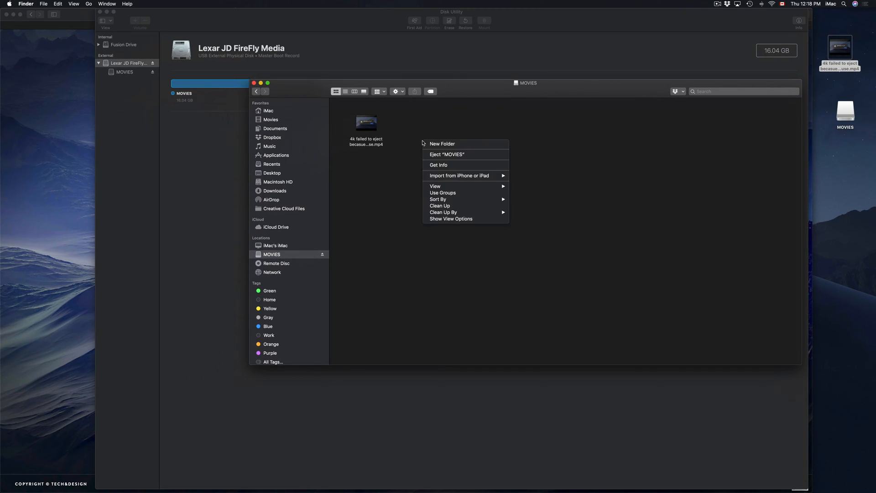
left_click(586, 139)
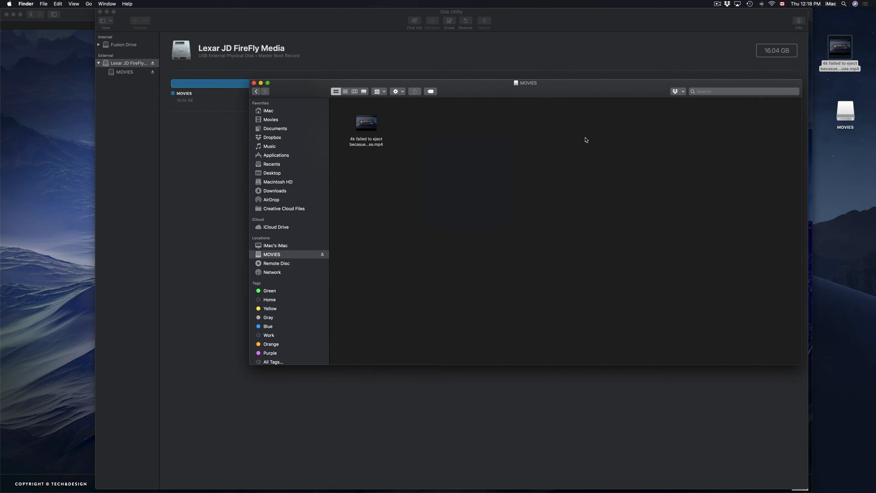